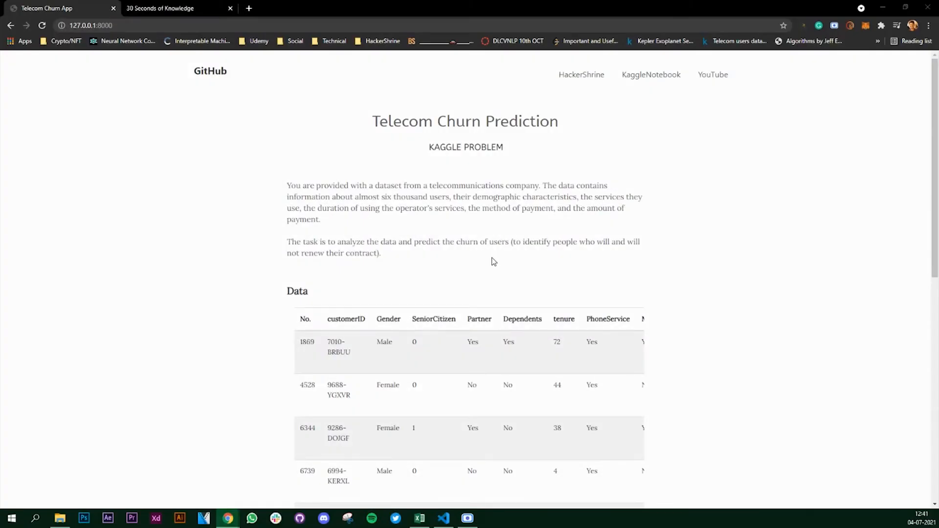
Step: Scroll the Telecom Churn App page down to the algorithm, download and metrics buttons
scroll("down", 3)
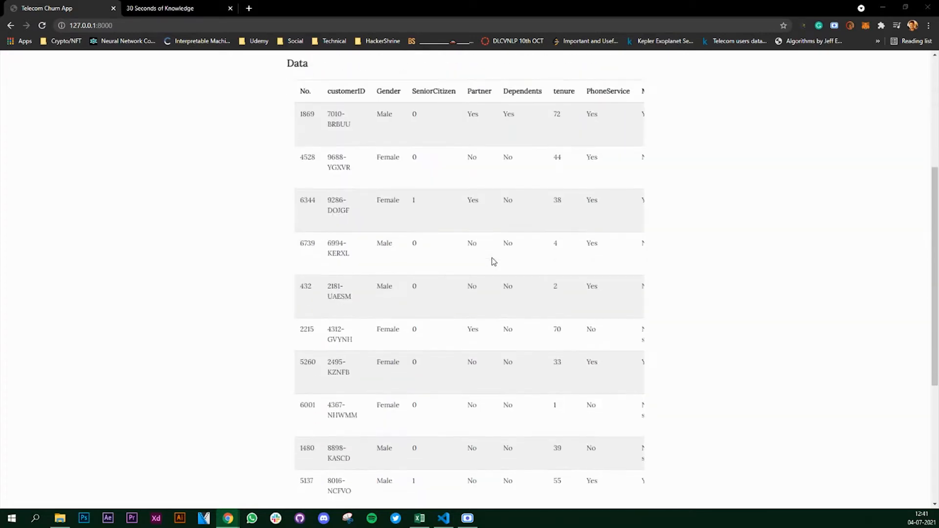
scroll("down", 3)
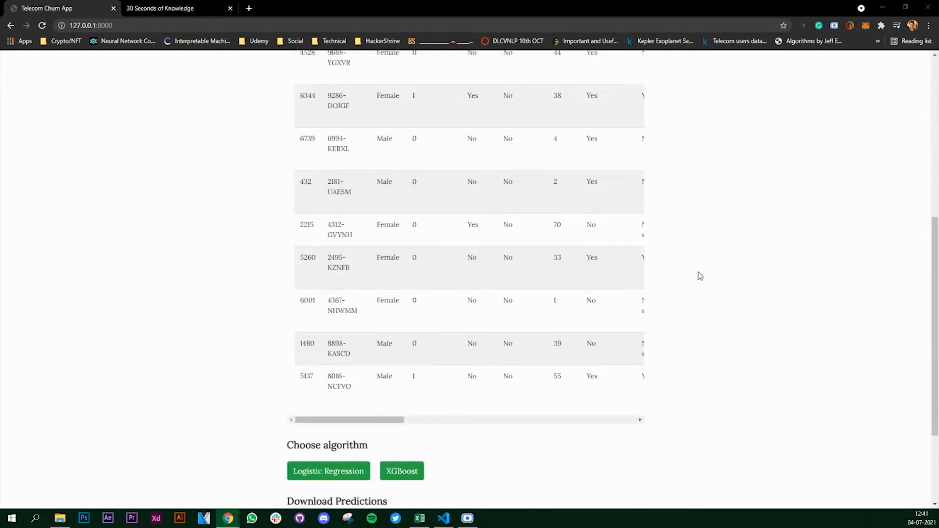
scroll("down", 3)
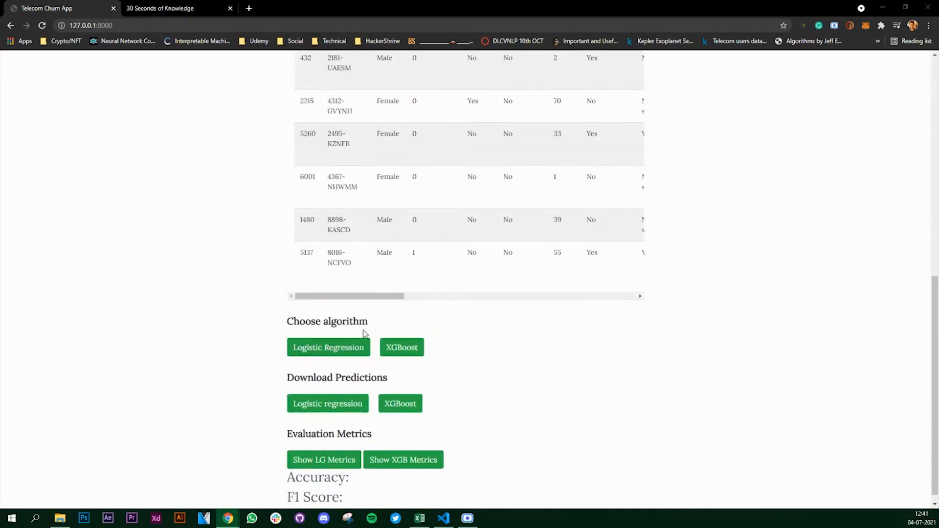
mouse_move(376, 367)
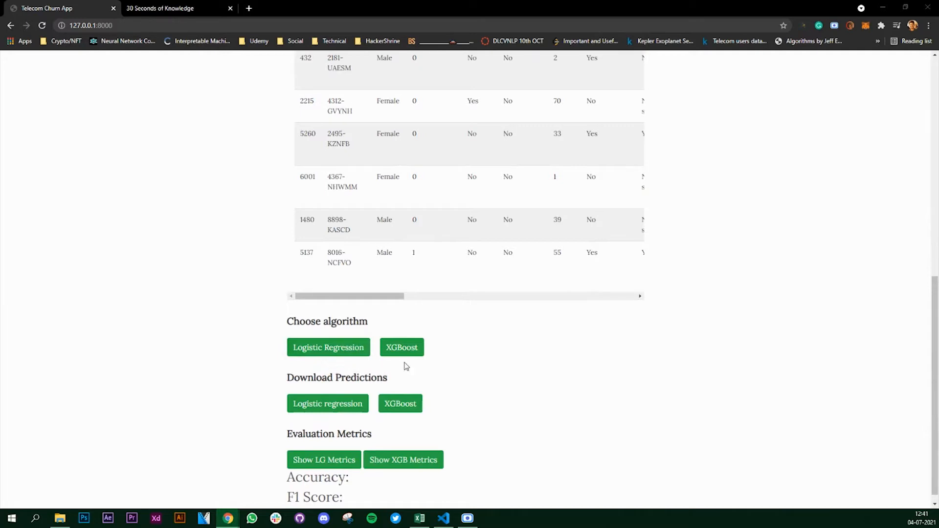
mouse_move(293, 335)
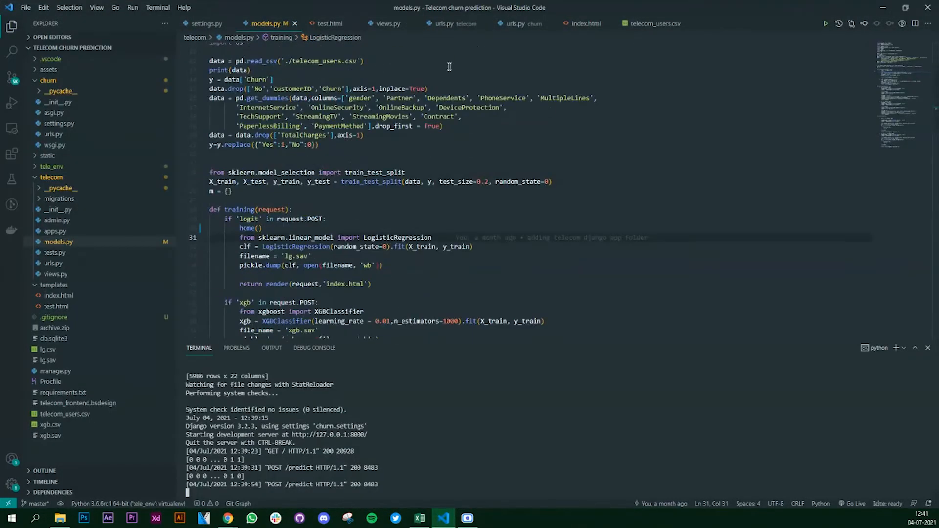
Step: Review index.html's /train form and its xgb and logit button name attributes
left_click(586, 24)
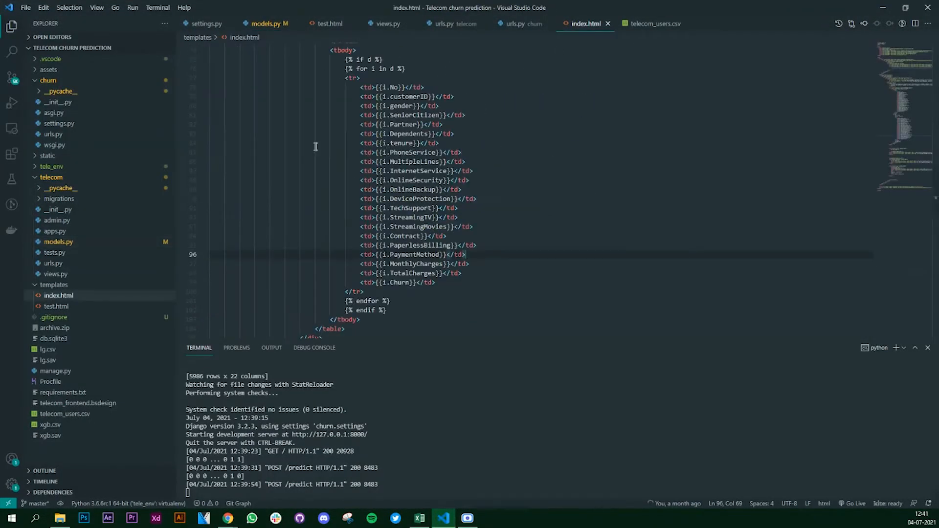
scroll("down", 3)
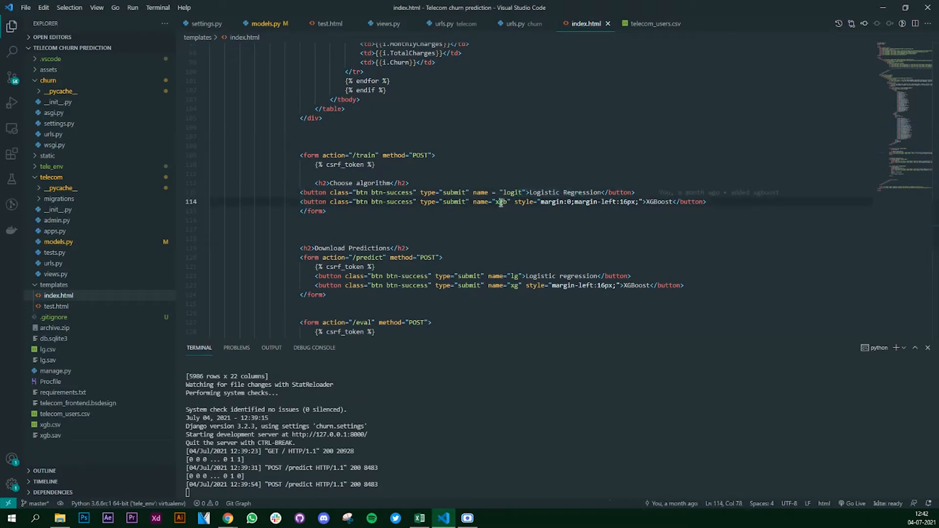
left_click(308, 156)
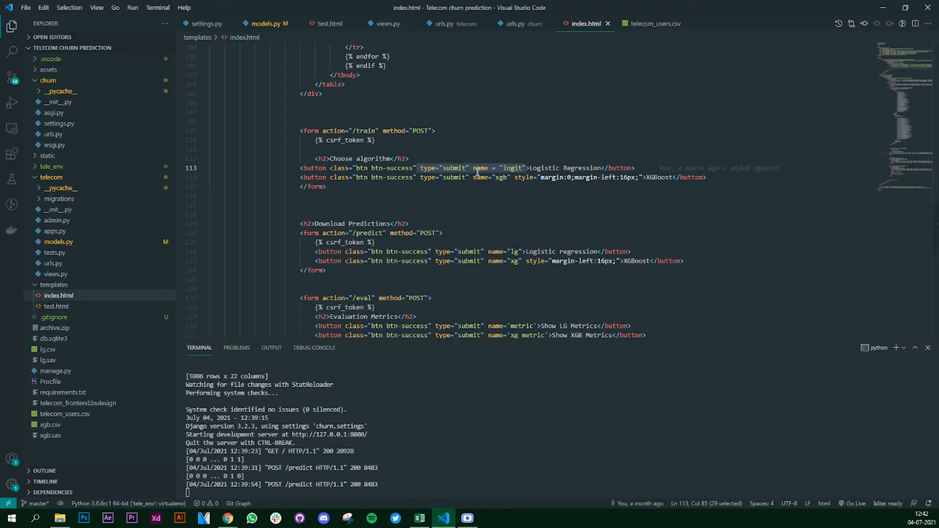
left_click(461, 185)
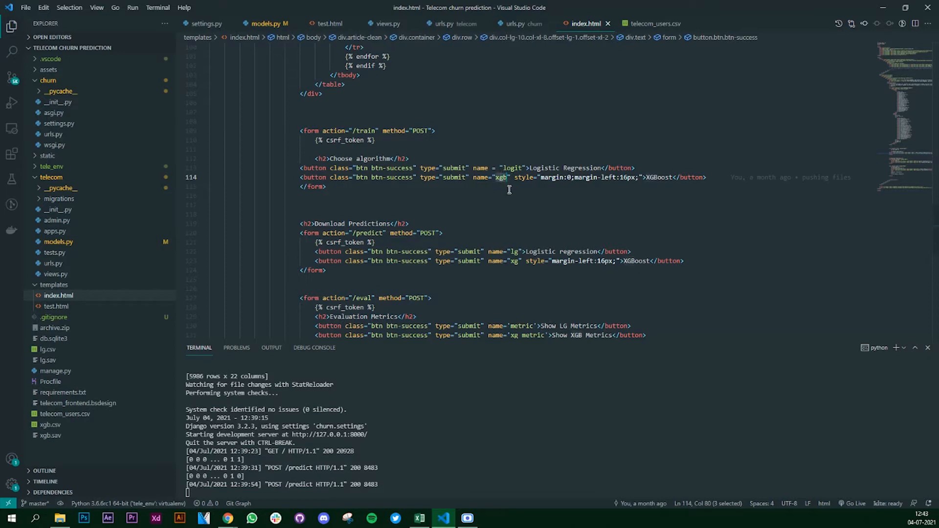
mouse_move(511, 182)
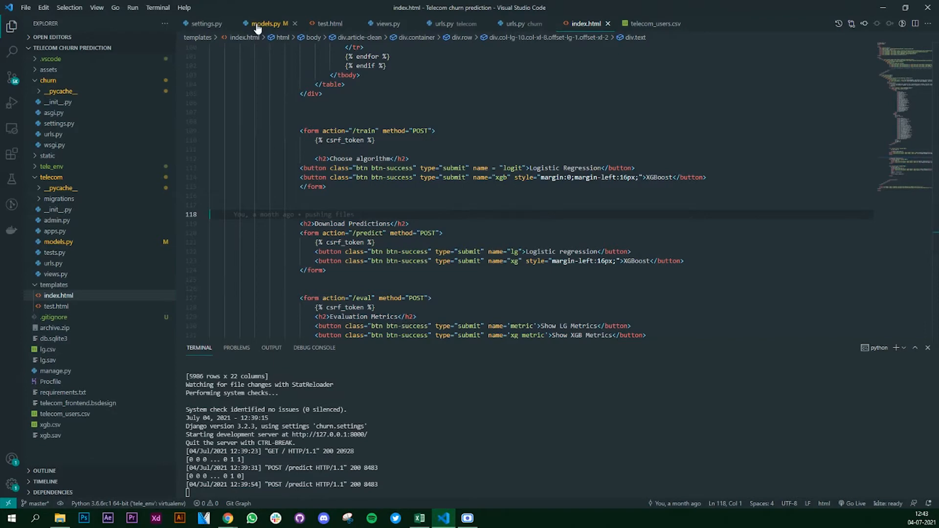
Step: Review models.py's imports and Churn target line, then bring the churn app page back
left_click(266, 23)
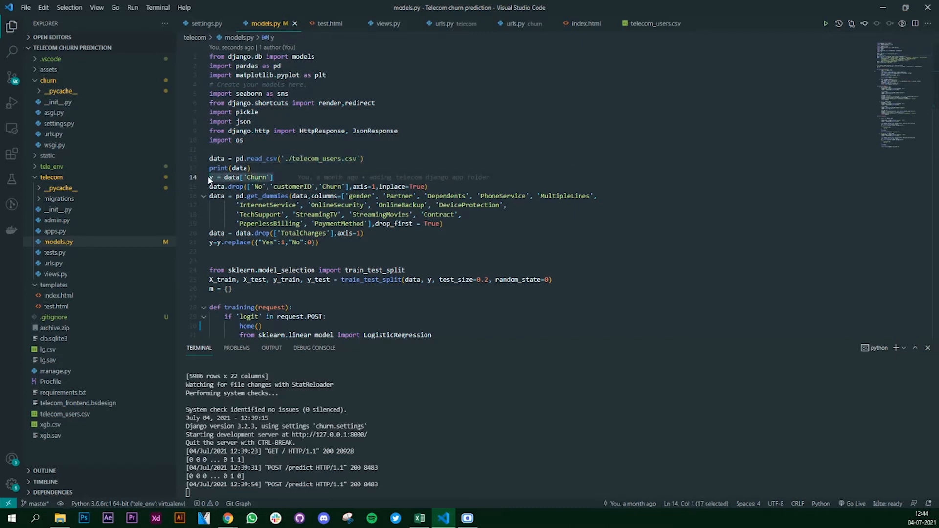
left_click(262, 178)
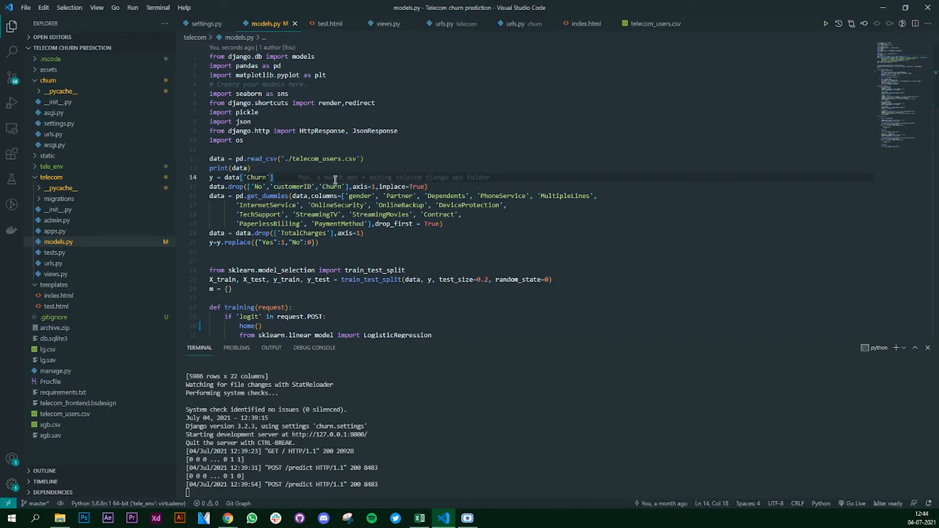
left_click(226, 519)
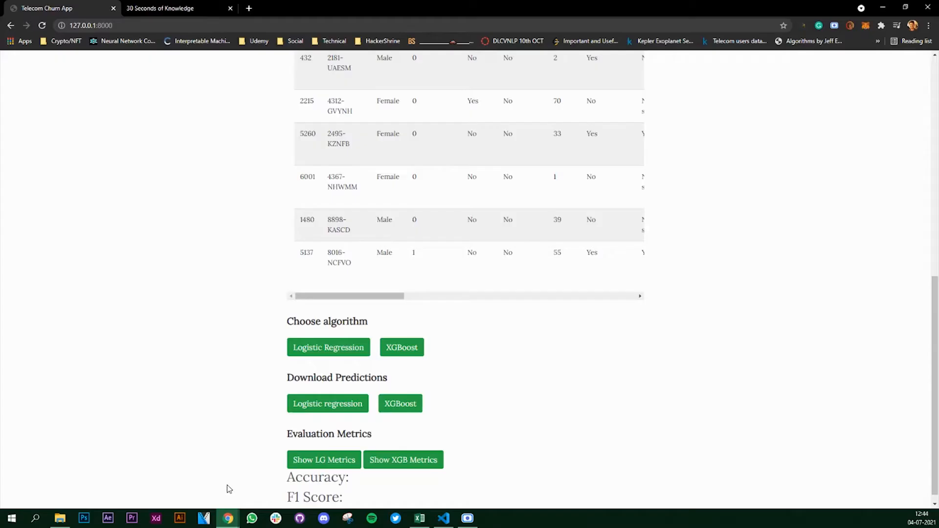
Step: Open the KaggleNotebook link in a new tab and scroll through the Telecom User Churn notebook
right_click(650, 75)
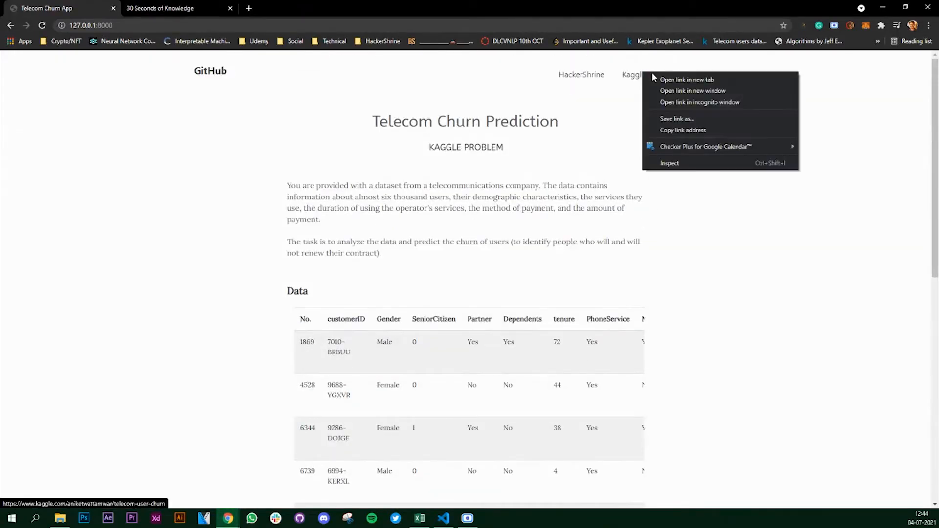
left_click(687, 79)
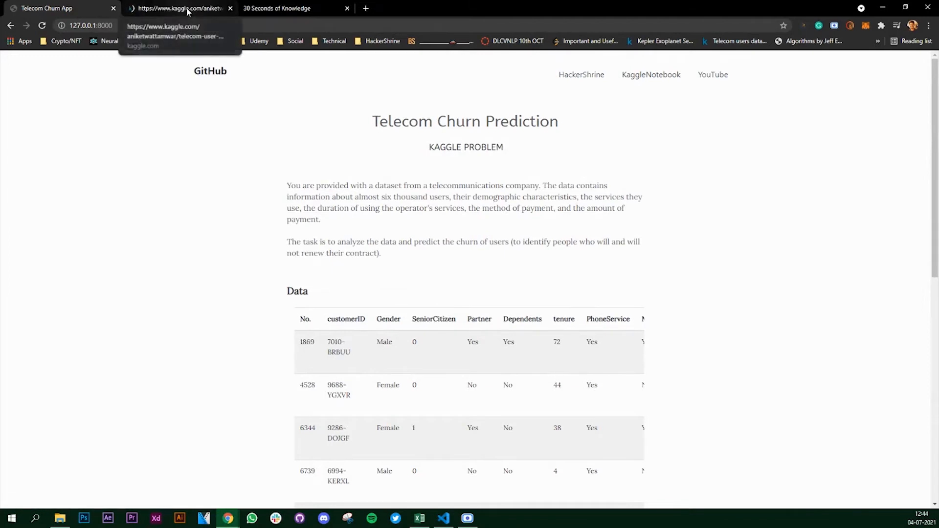
left_click(177, 8)
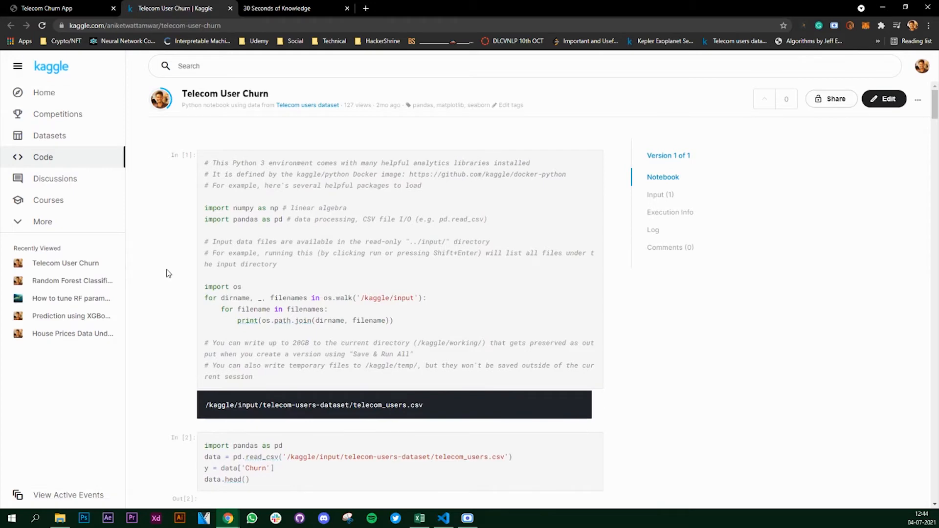
scroll("down", 3)
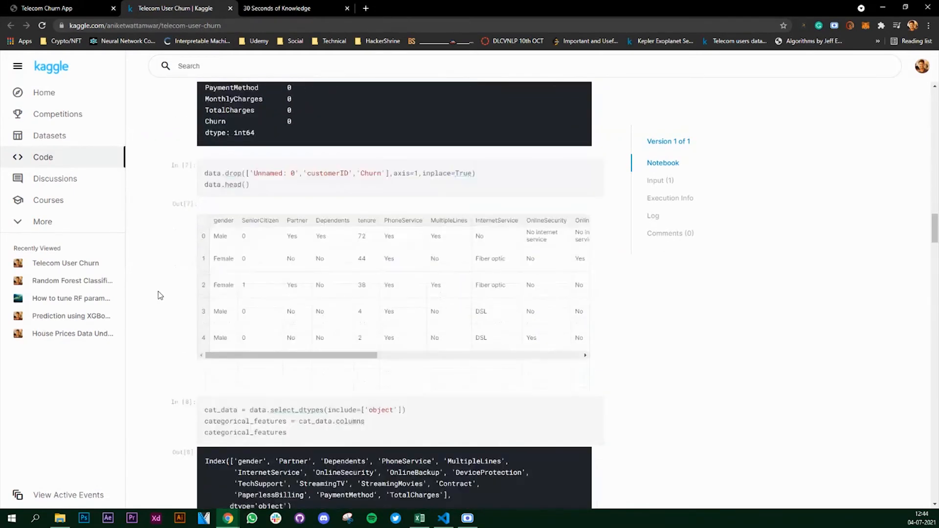
scroll("down", 3)
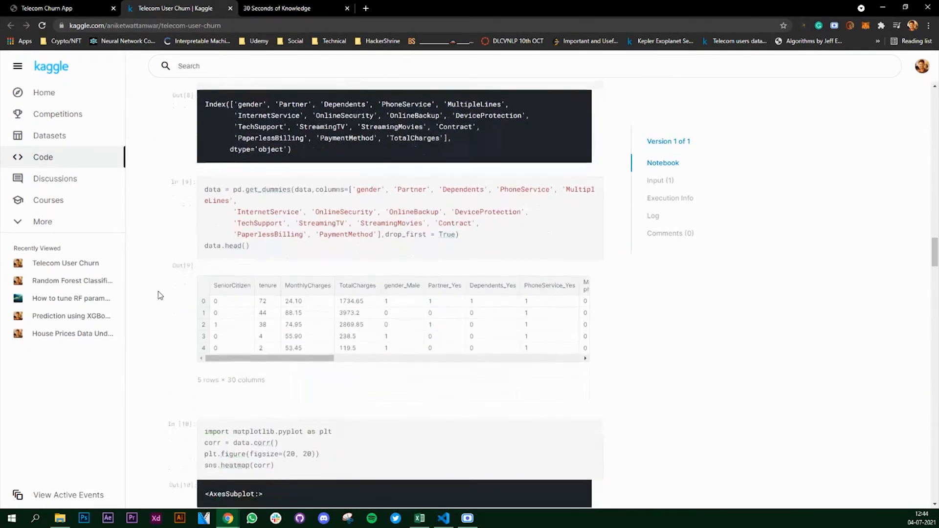
scroll("down", 3)
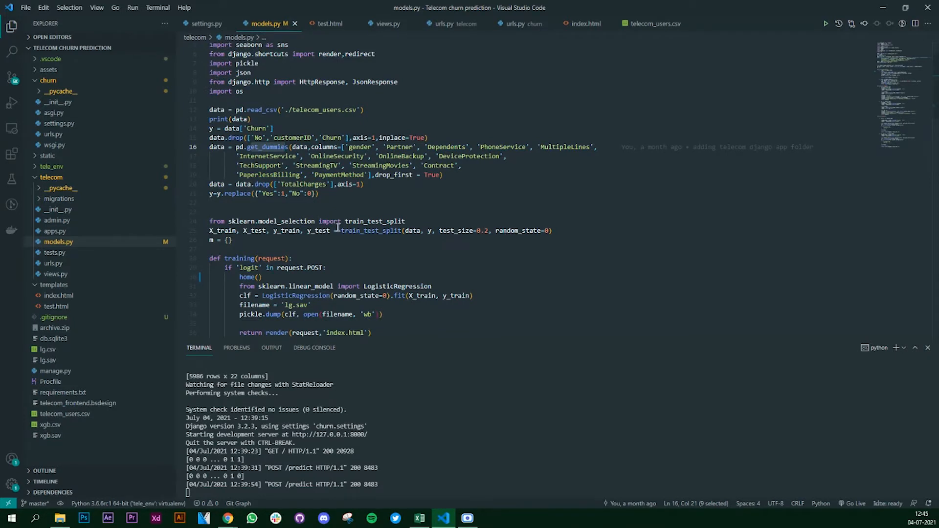
mouse_move(270, 254)
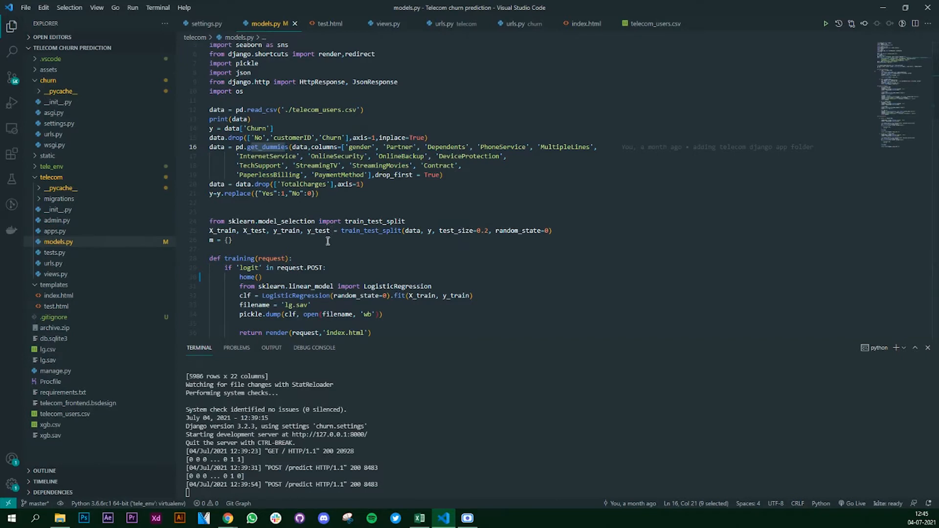
Step: Delete the stray home() call from the logit branch of training in models.py
scroll("down", 3)
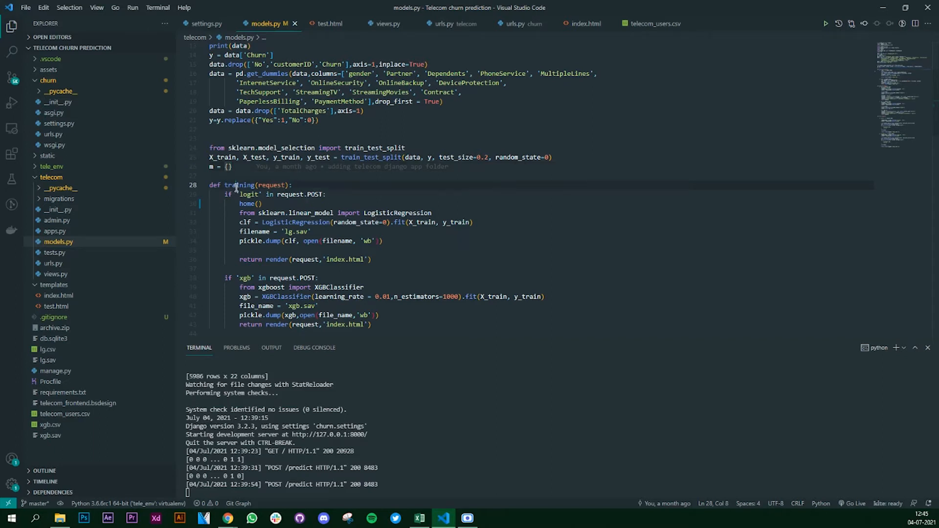
double_click(270, 185)
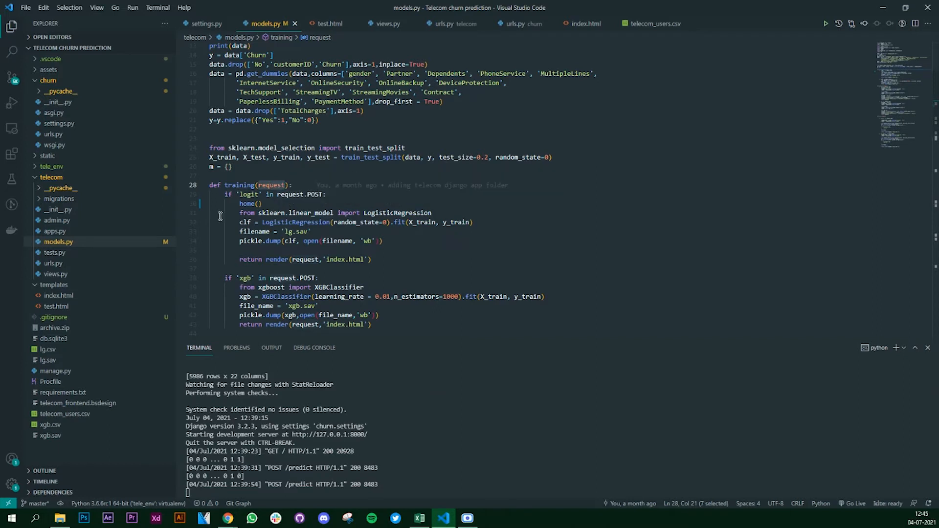
mouse_move(337, 263)
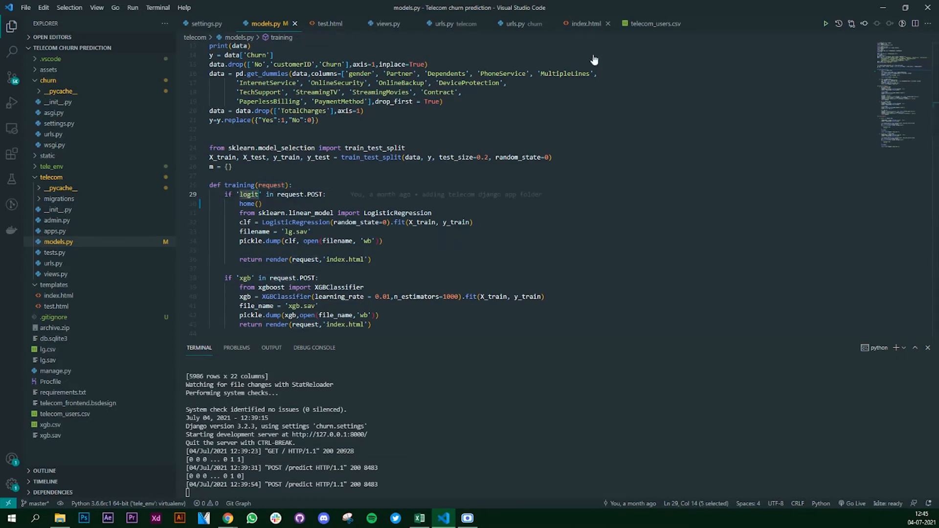
left_click(583, 23)
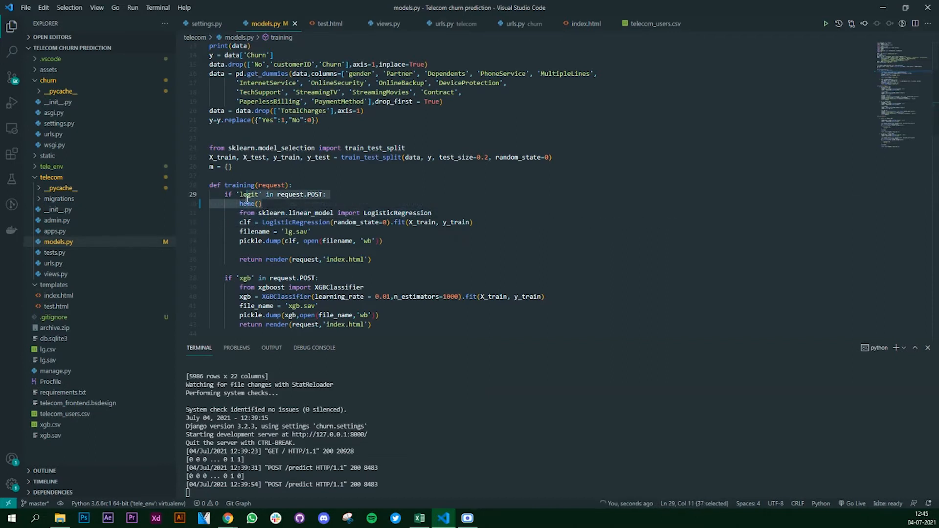
key("Delete")
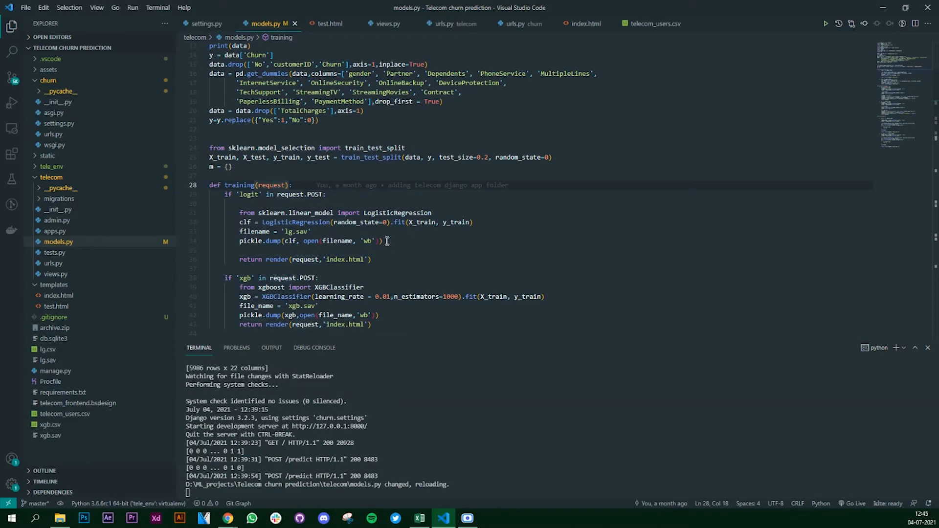
left_click(387, 241)
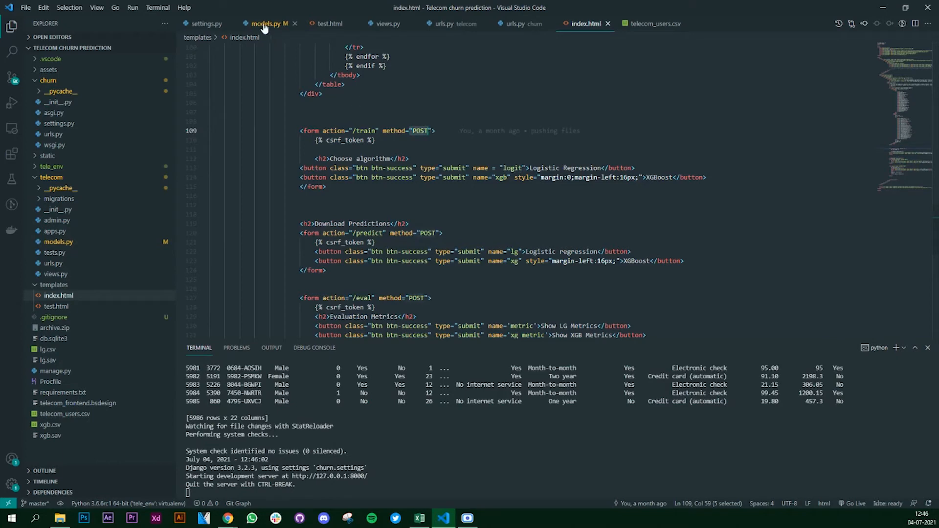
left_click(266, 24)
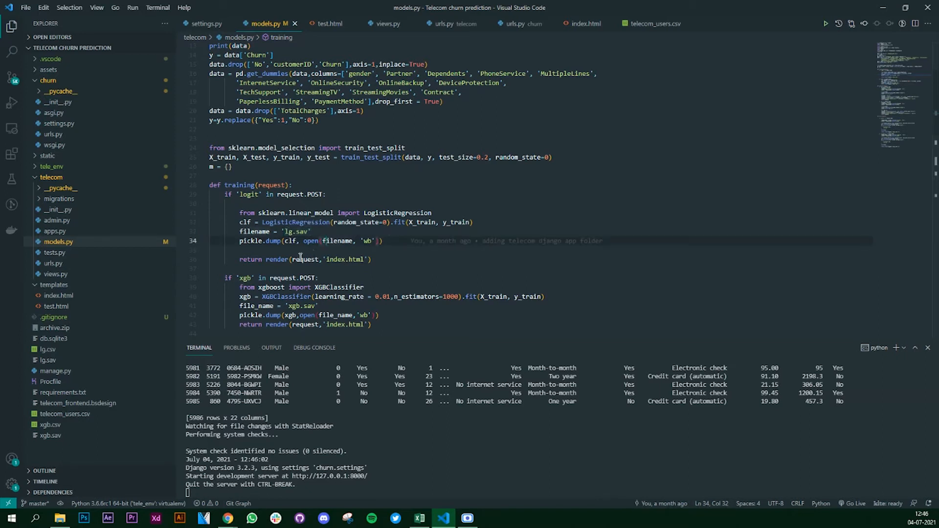
mouse_move(273, 172)
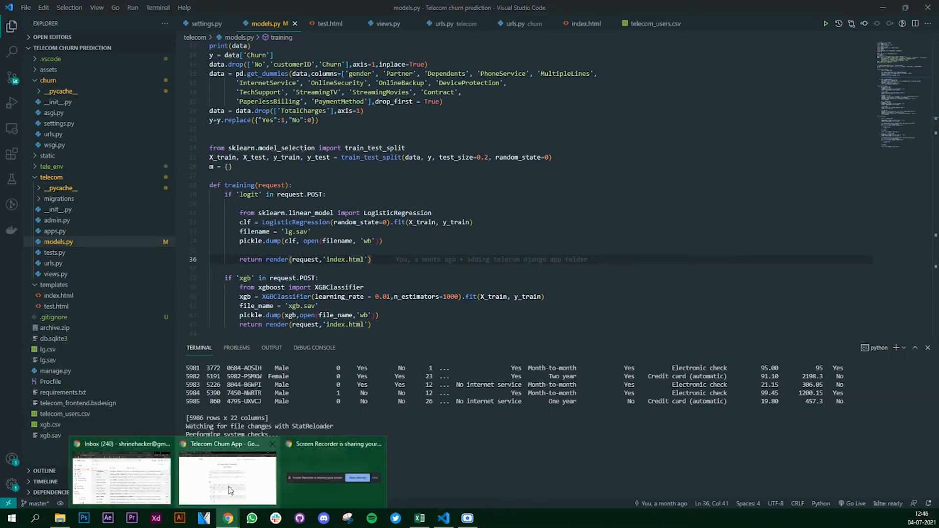
Step: Run Logistic Regression training from the churn app's Choose algorithm buttons
left_click(227, 476)
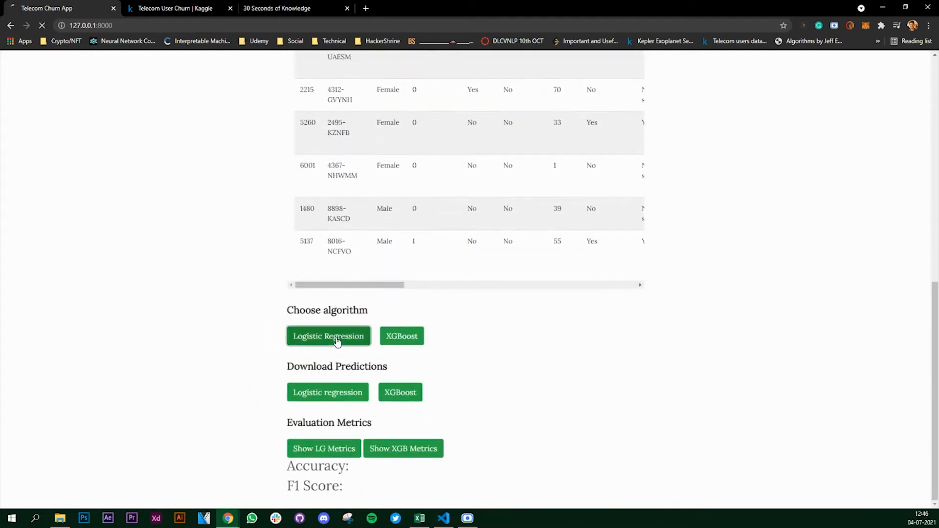
left_click(328, 336)
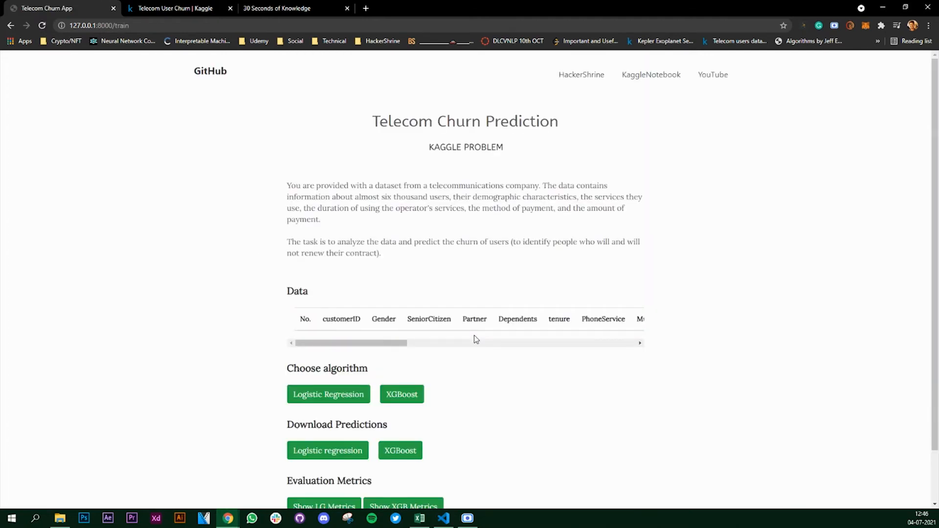
mouse_move(244, 364)
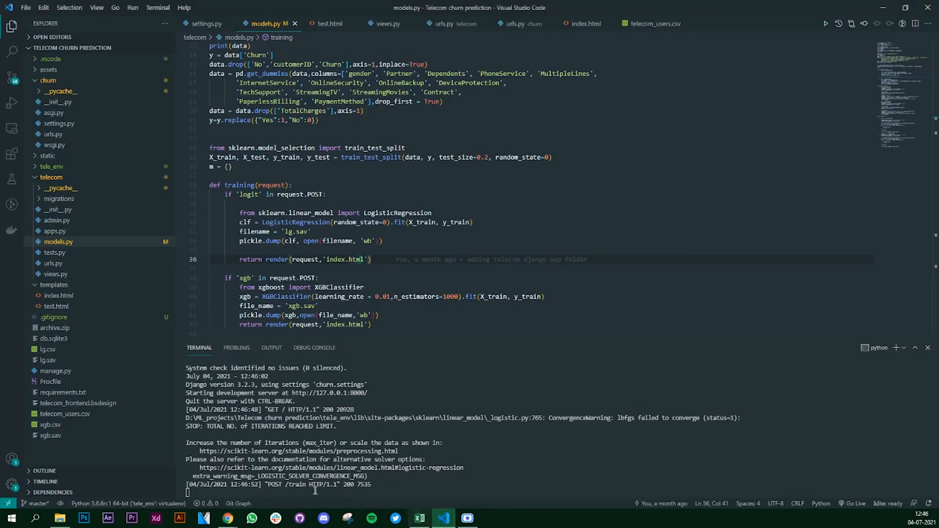
mouse_move(45, 393)
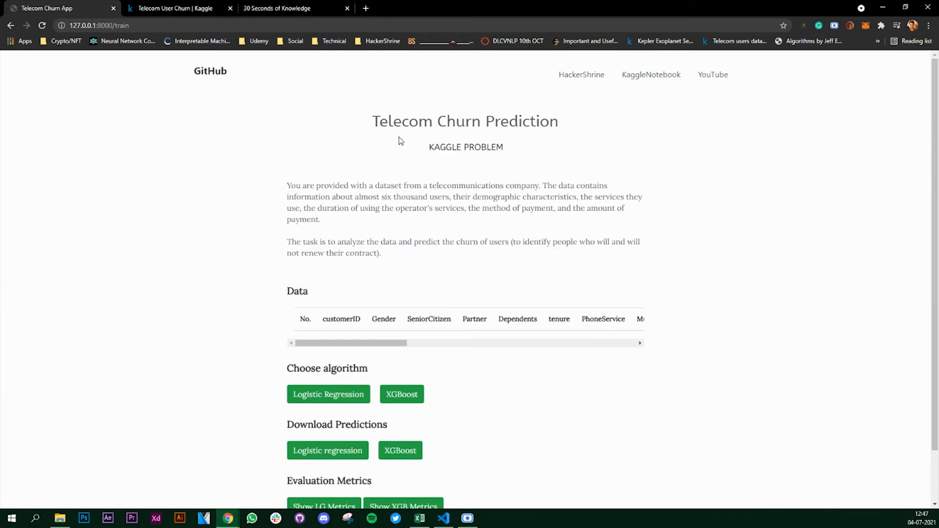
mouse_move(309, 419)
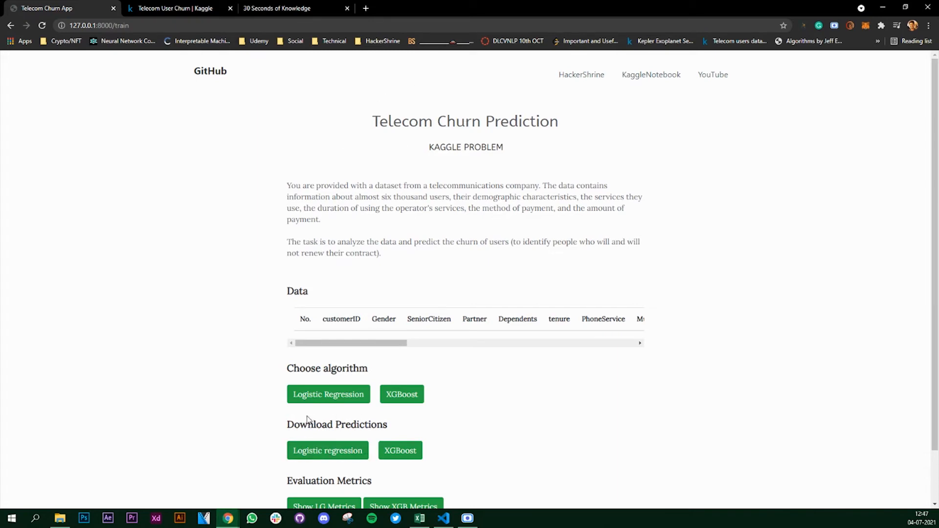
mouse_move(658, 359)
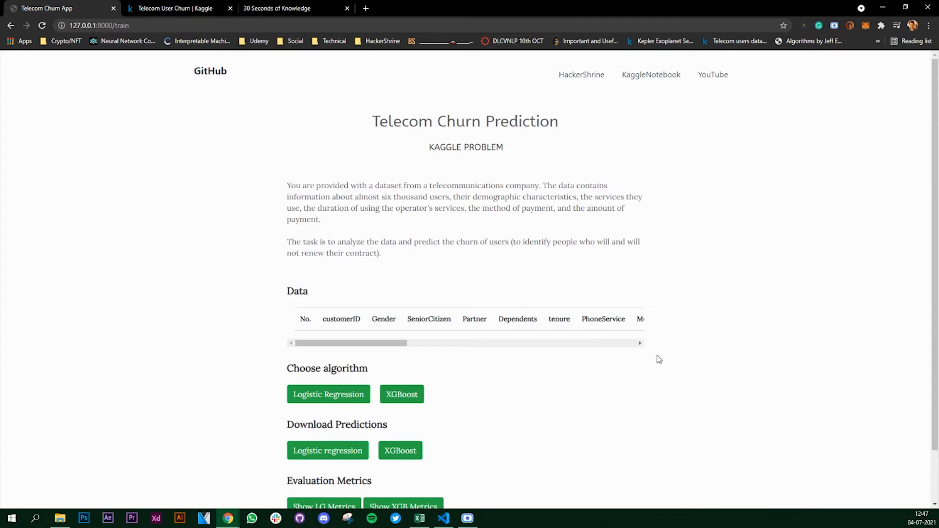
mouse_move(307, 282)
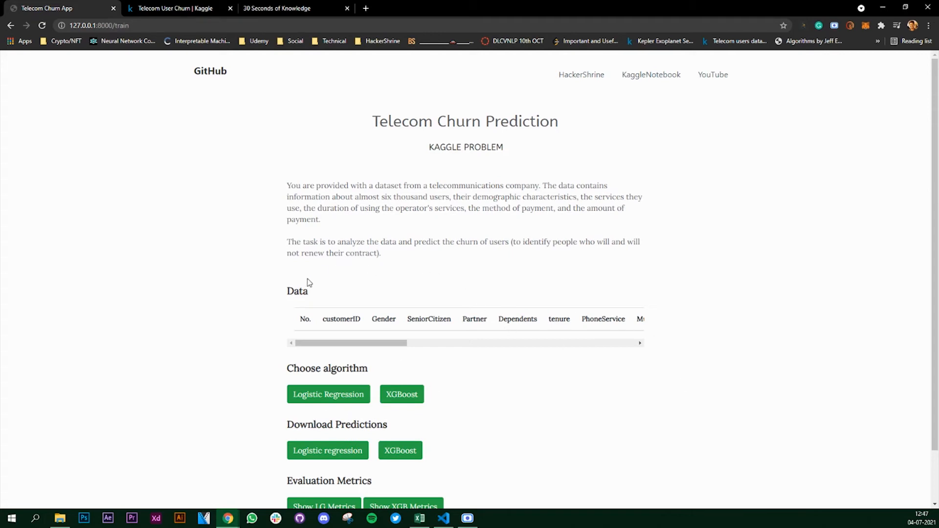
mouse_move(479, 287)
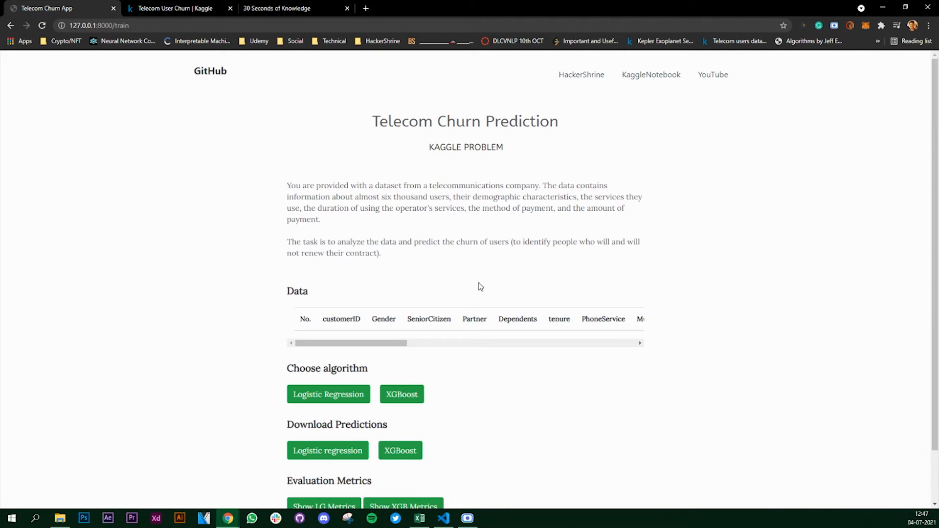
mouse_move(382, 343)
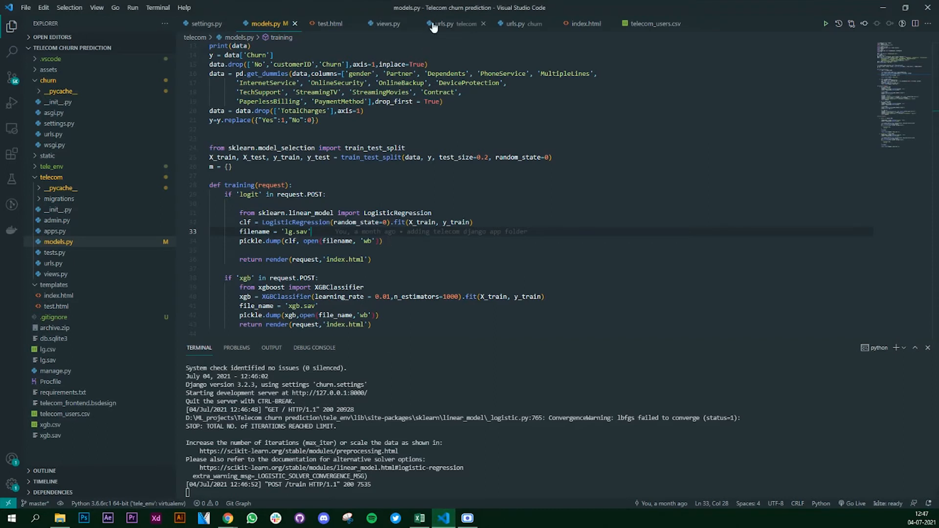
Step: Check the home, train, predict and eval routes in telecom/urls.py against the app page
left_click(446, 24)
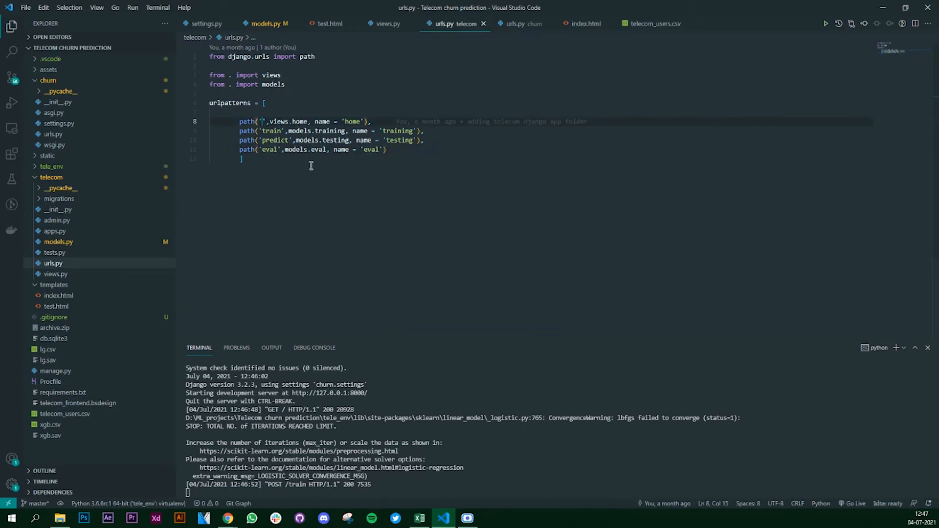
mouse_move(226, 519)
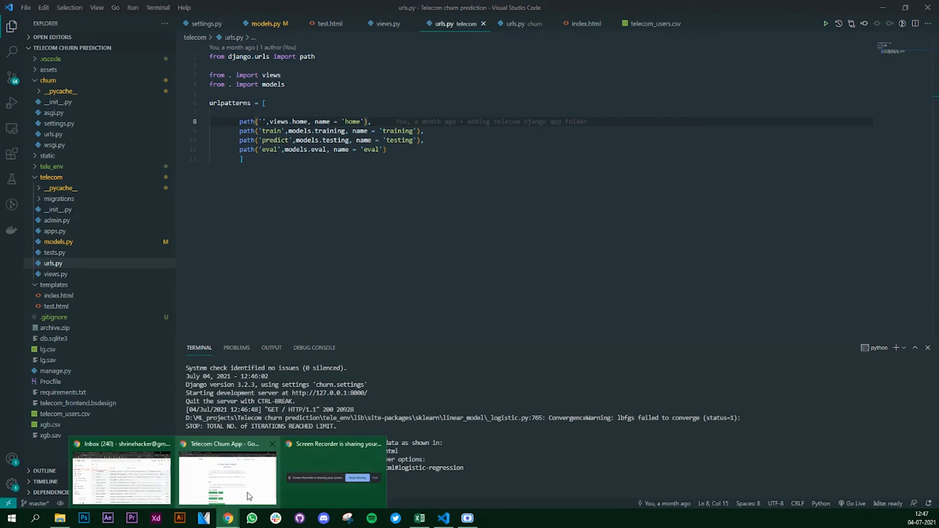
left_click(228, 479)
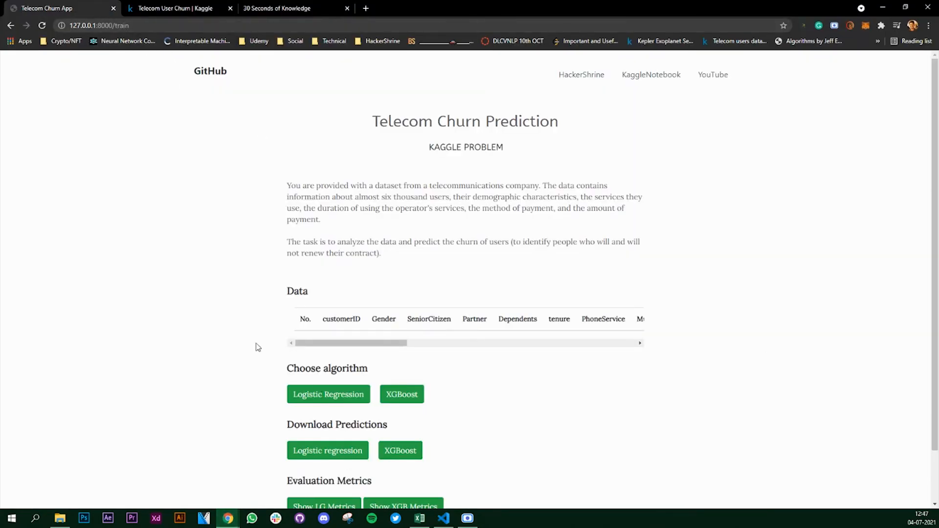
mouse_move(412, 294)
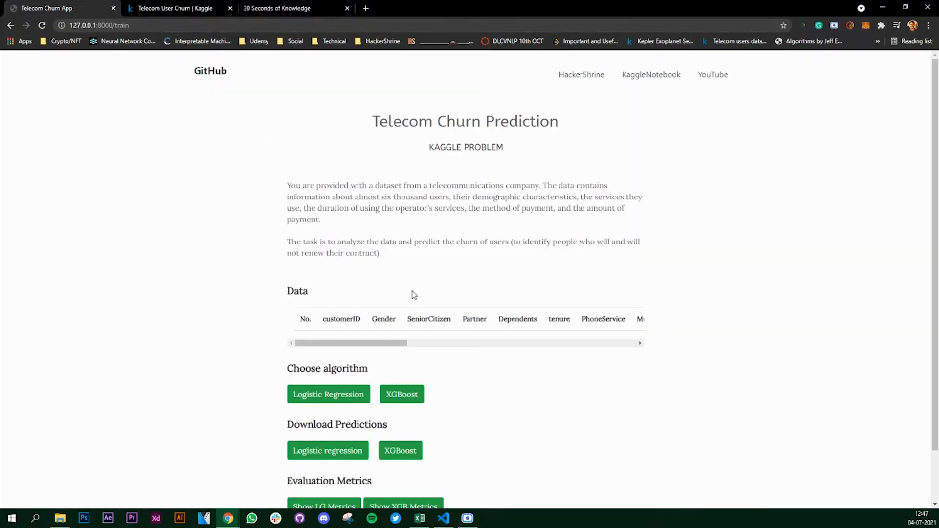
mouse_move(494, 300)
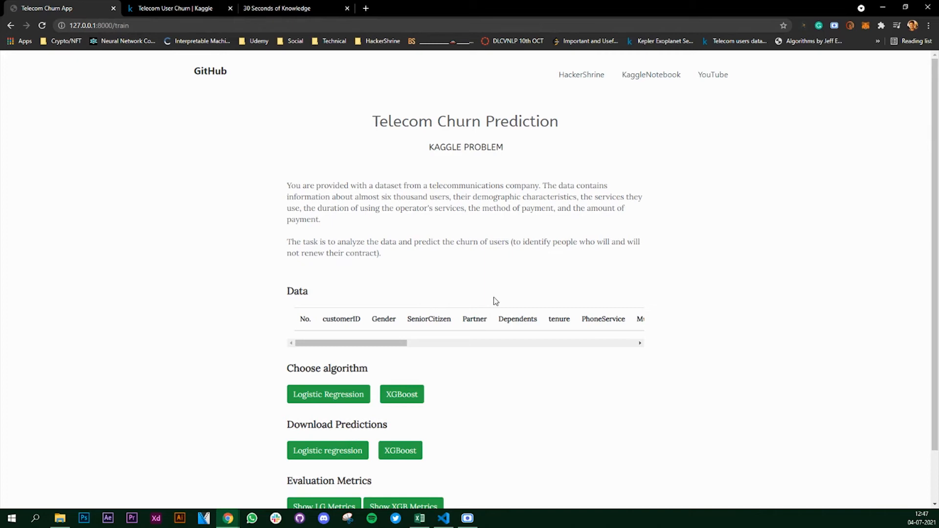
mouse_move(570, 297)
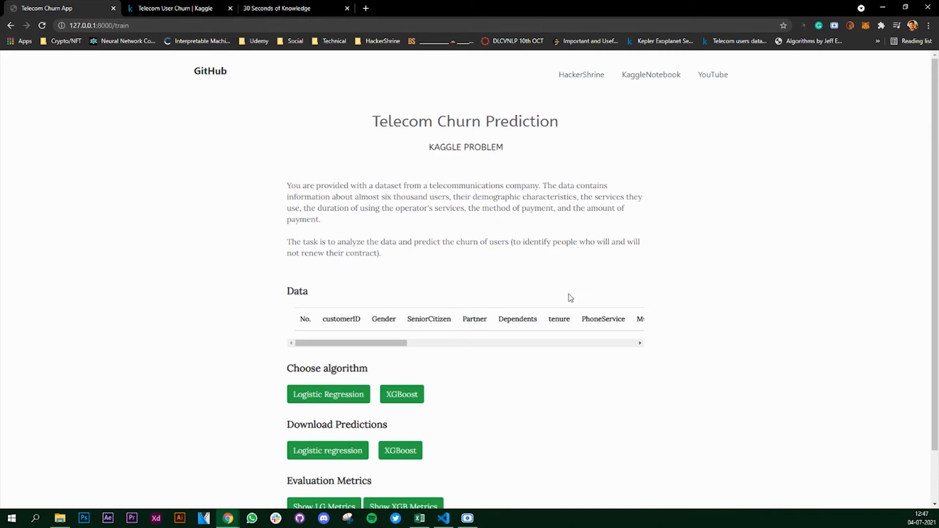
mouse_move(390, 260)
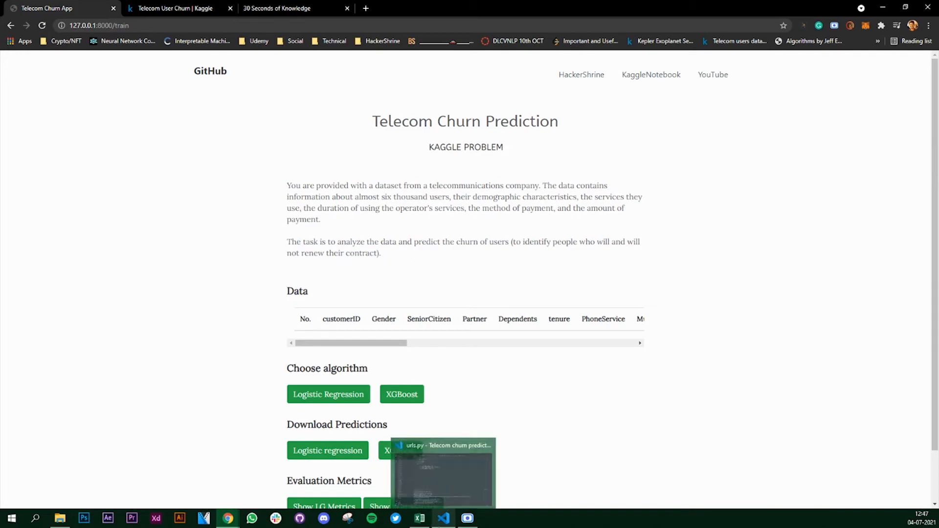
left_click(442, 518)
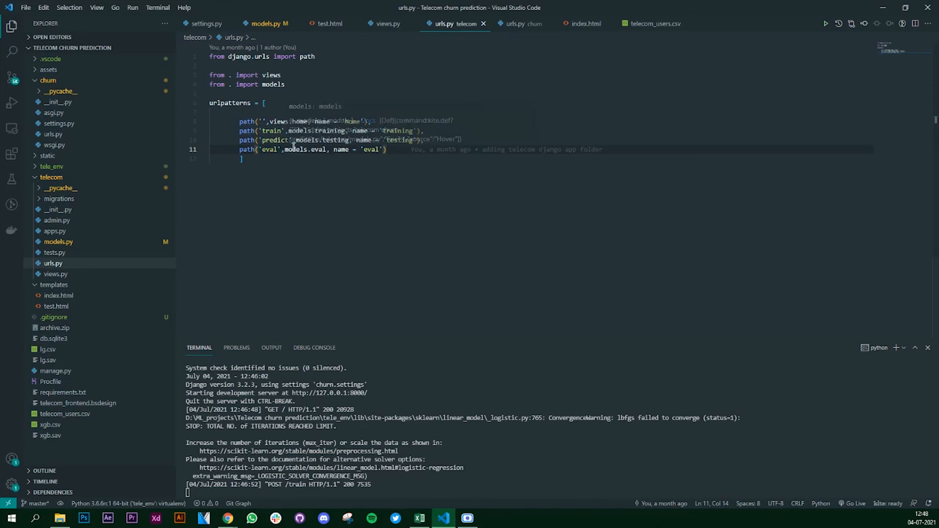
mouse_move(285, 159)
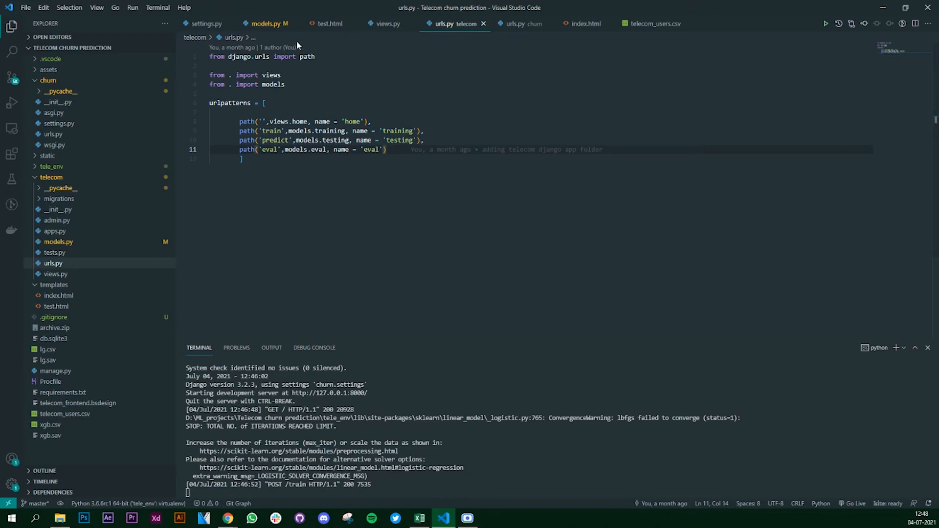
Step: Match the training function in models.py with the train route path in urls.py
left_click(264, 24)
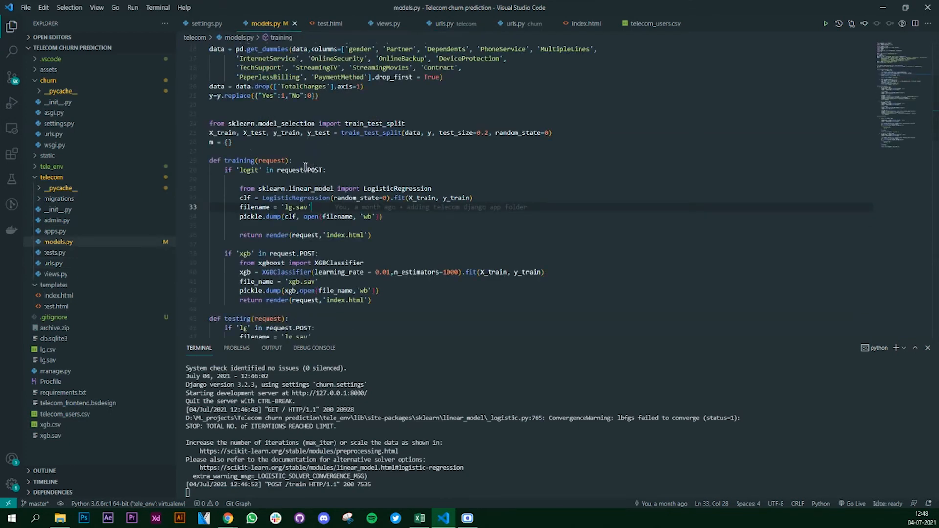
double_click(238, 160)
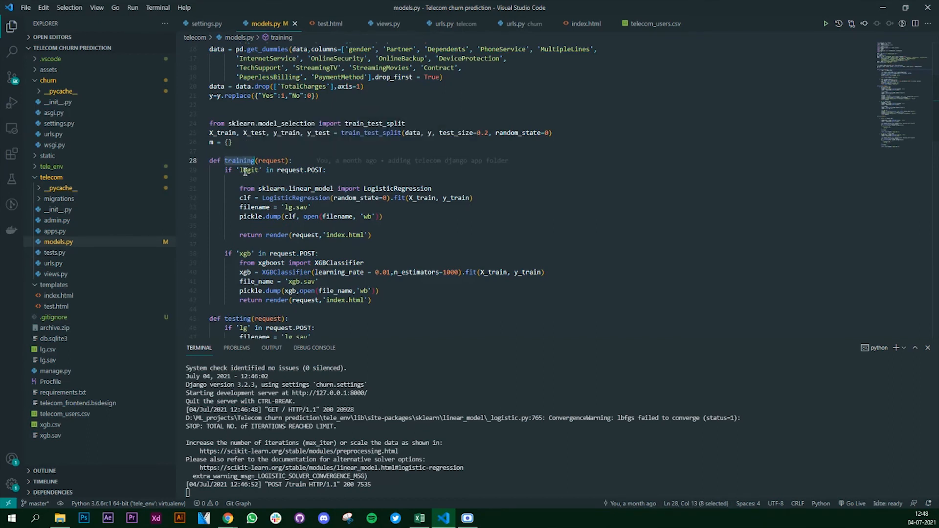
left_click(455, 24)
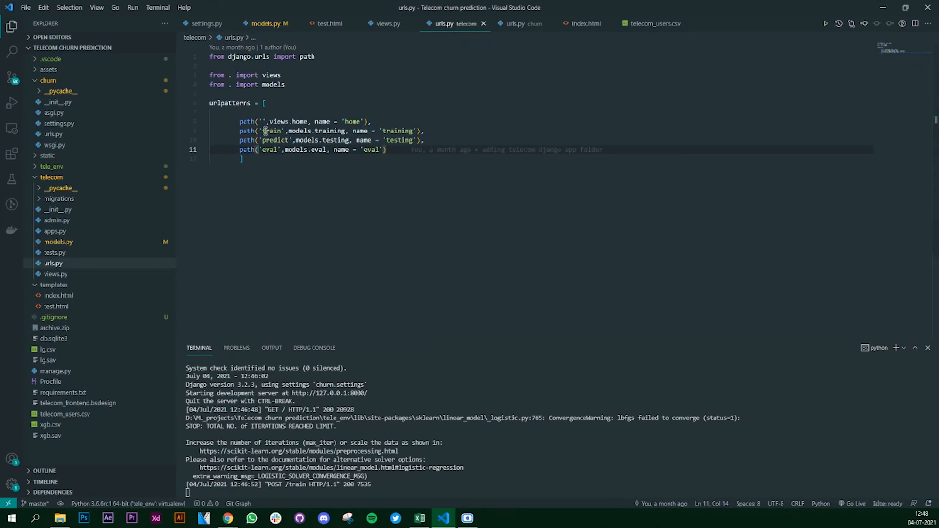
double_click(270, 130)
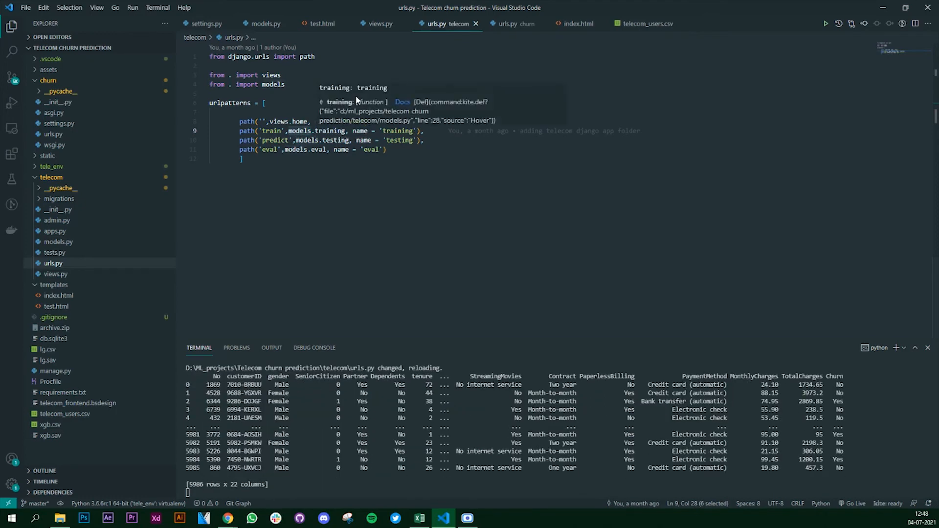
left_click(265, 23)
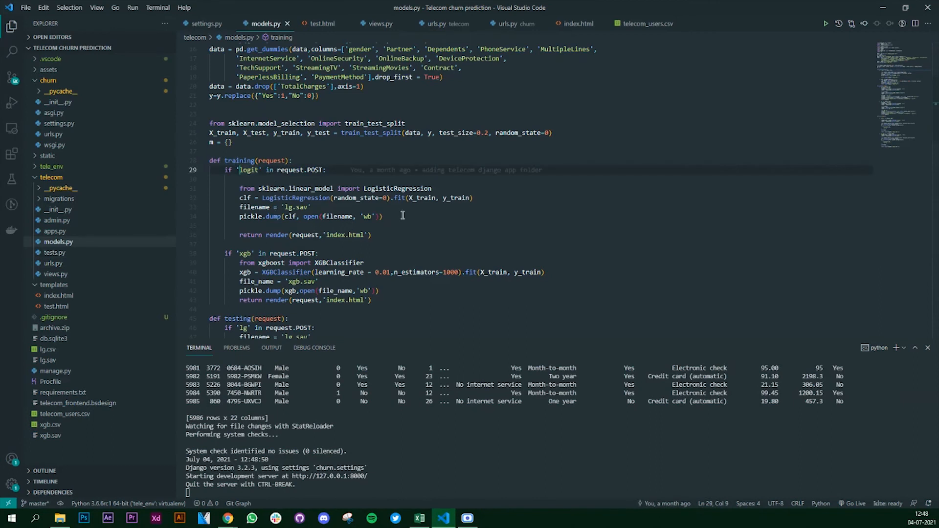
mouse_move(281, 237)
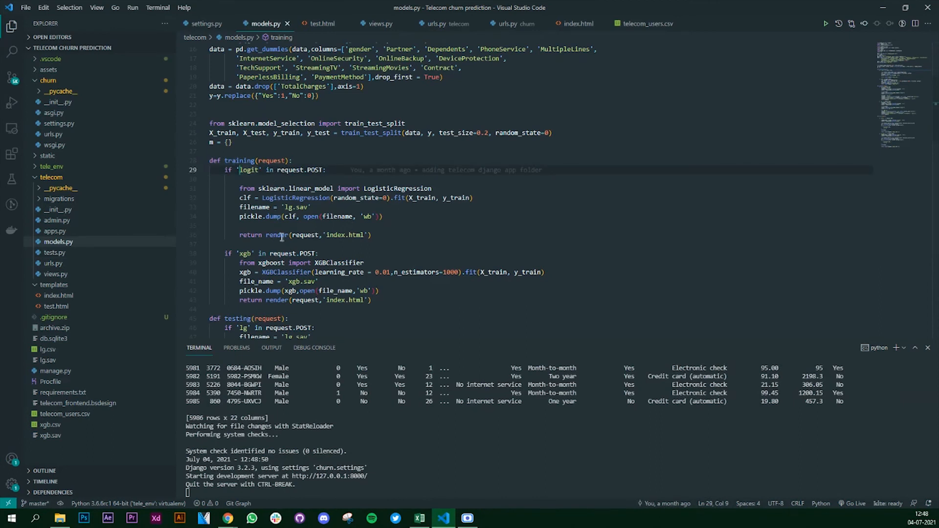
Step: Review the XGBoost import and xgb request branch in models.py, then bring the app page forward
scroll("down", 3)
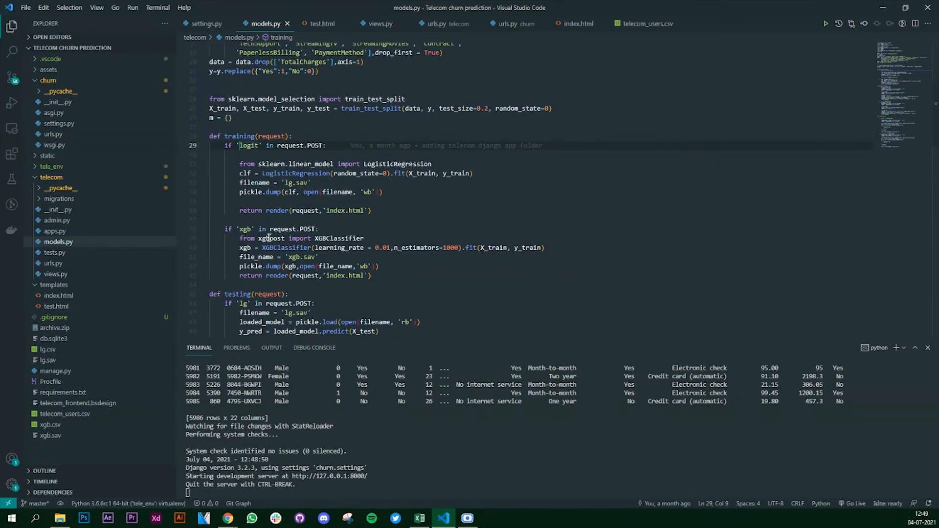
left_click(270, 239)
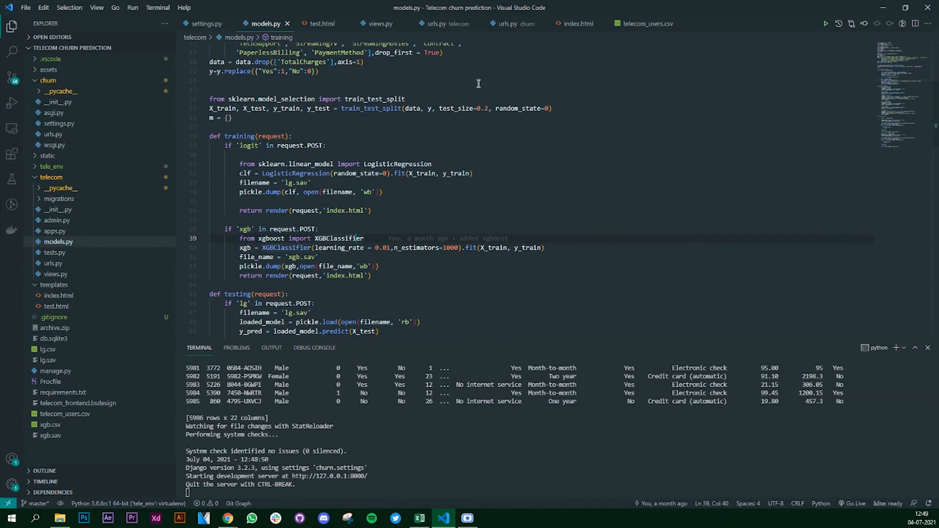
left_click(577, 23)
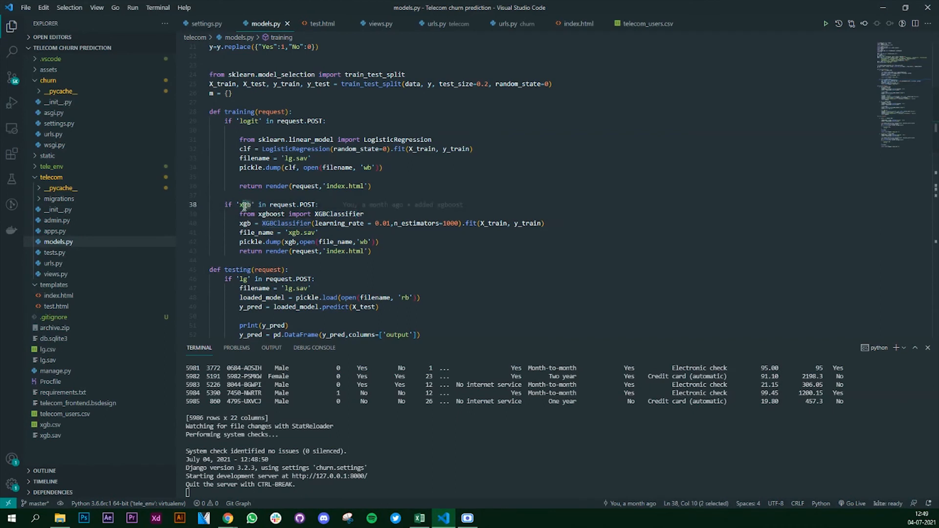
left_click(290, 204)
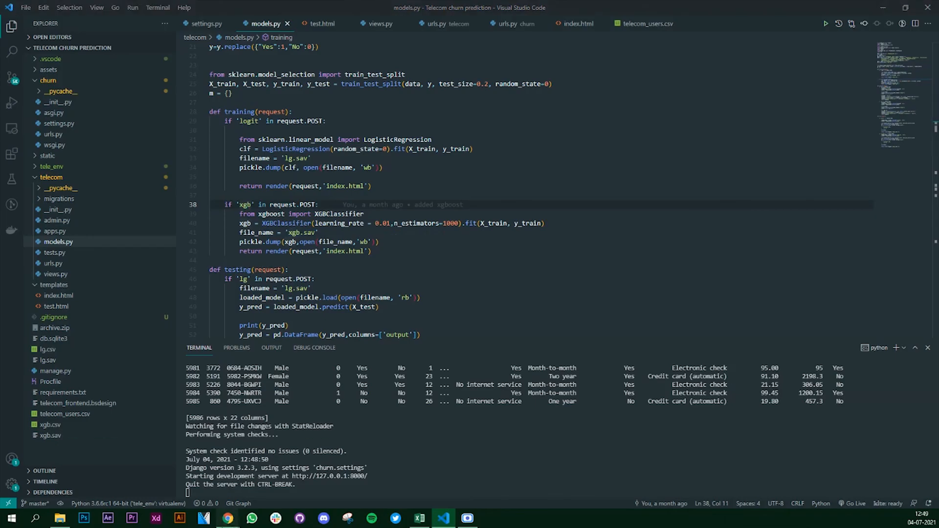
left_click(226, 518)
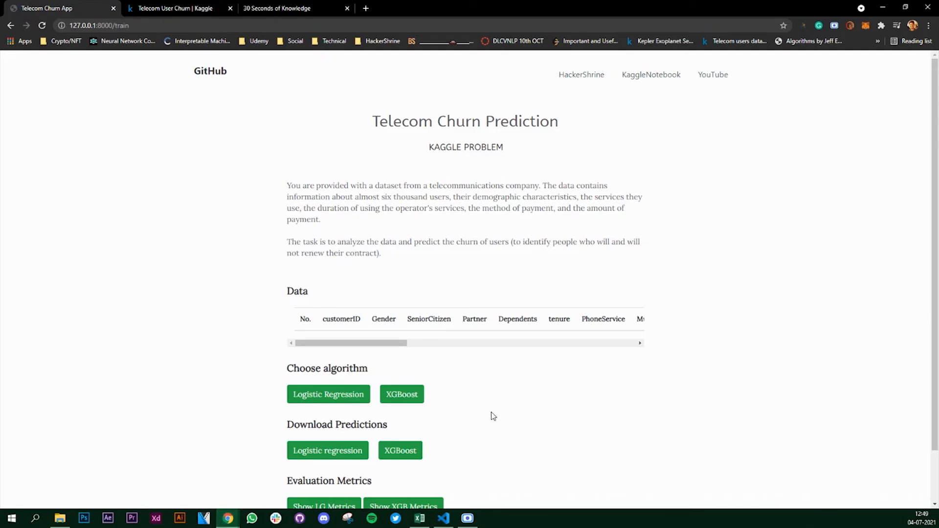
Step: Run XGBoost training from the app and check the server's POST /train log
left_click(401, 395)
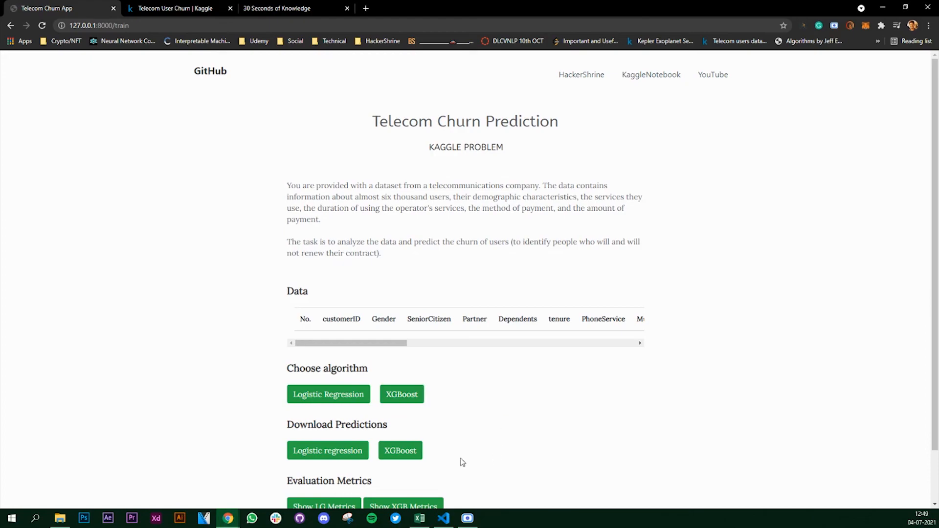
left_click(443, 518)
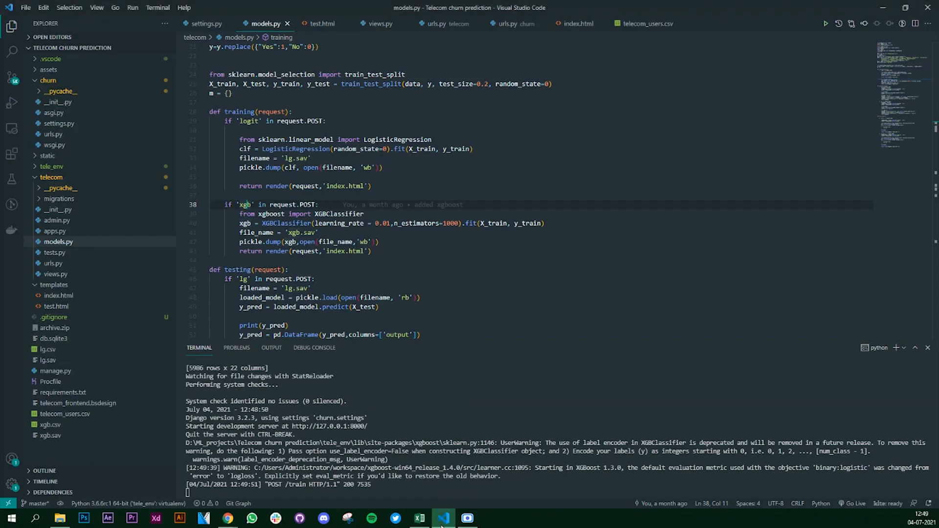
mouse_move(35, 426)
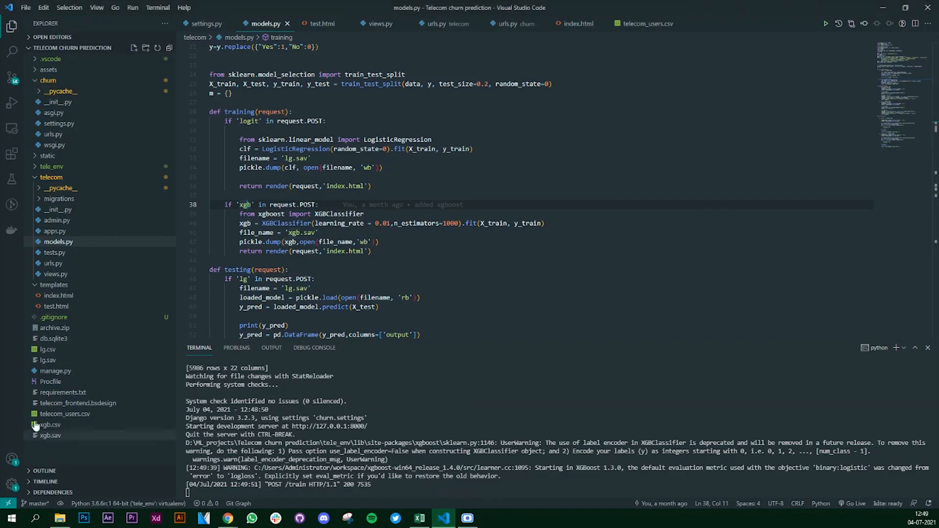
mouse_move(50, 435)
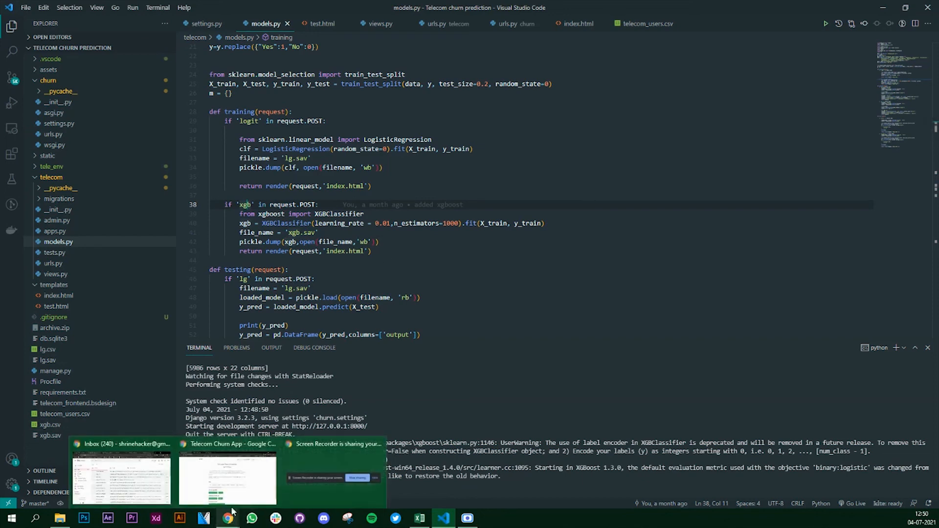
Step: Switch between the Telecom Churn App page in Chrome and the VS Code editor, ending back on the /train page
left_click(233, 479)
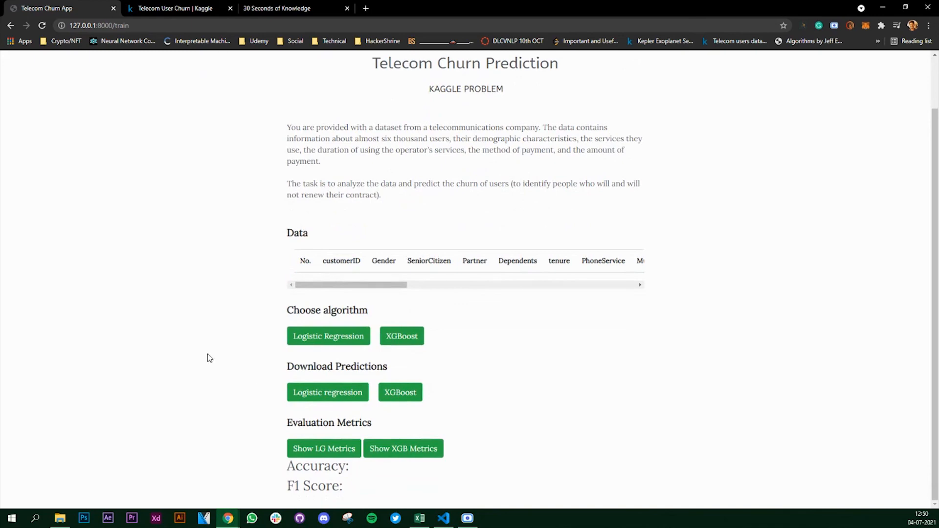
mouse_move(454, 520)
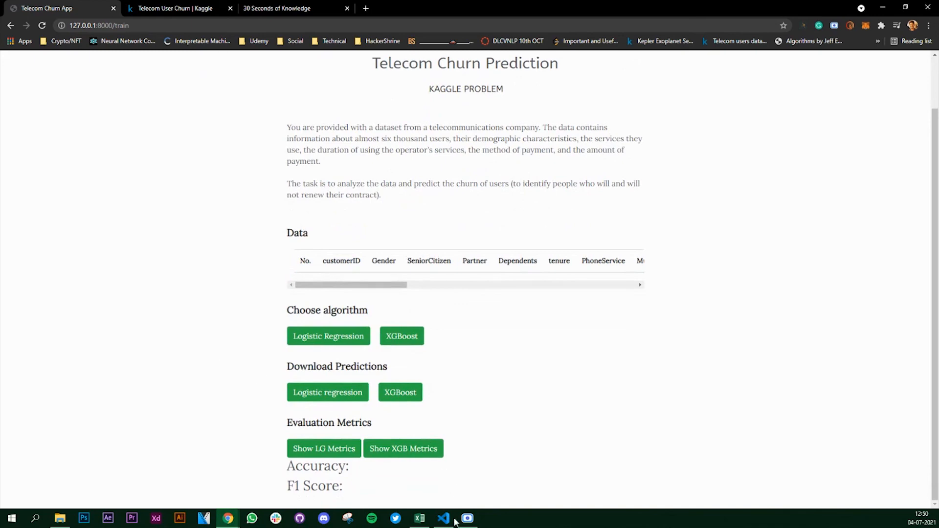
left_click(443, 519)
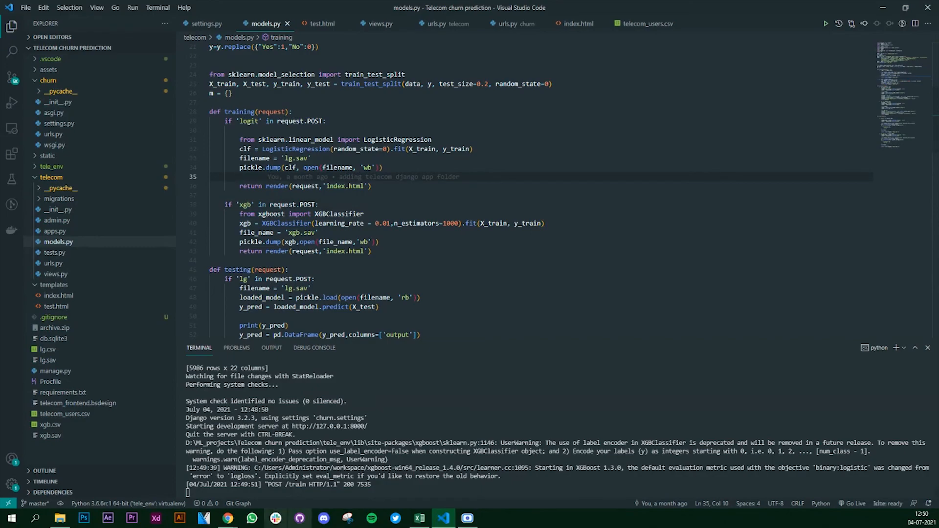
left_click(227, 518)
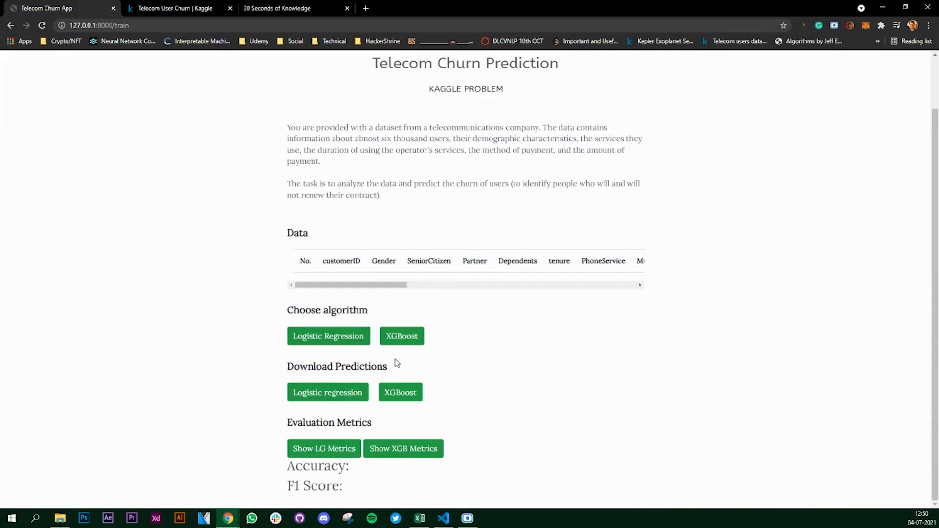
mouse_move(387, 380)
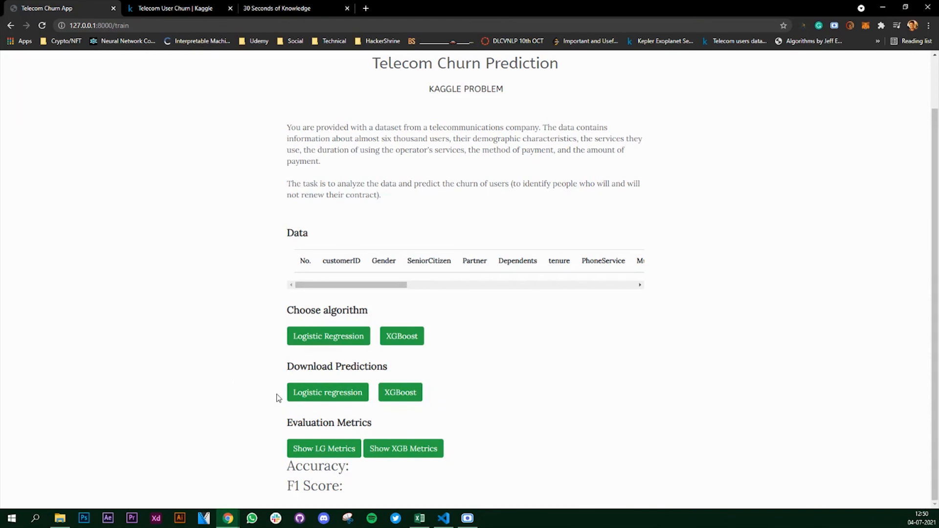
mouse_move(330, 401)
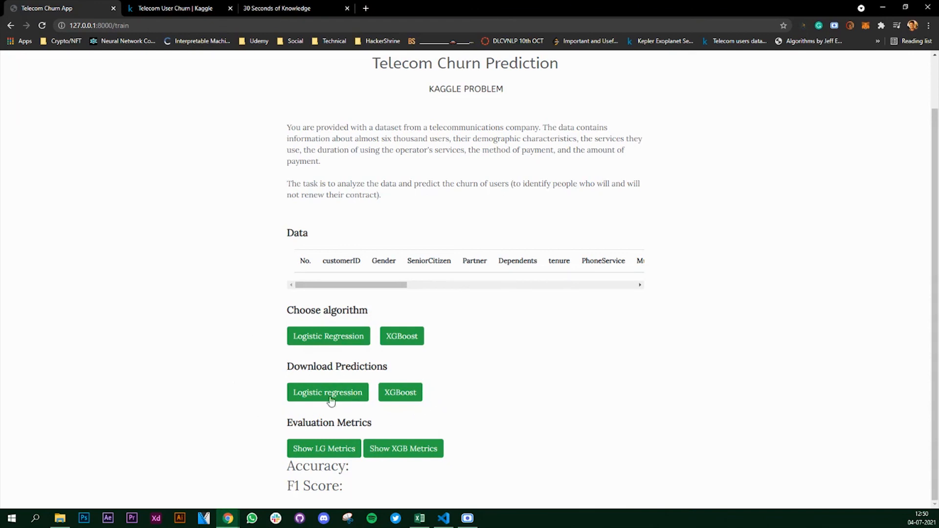
mouse_move(469, 394)
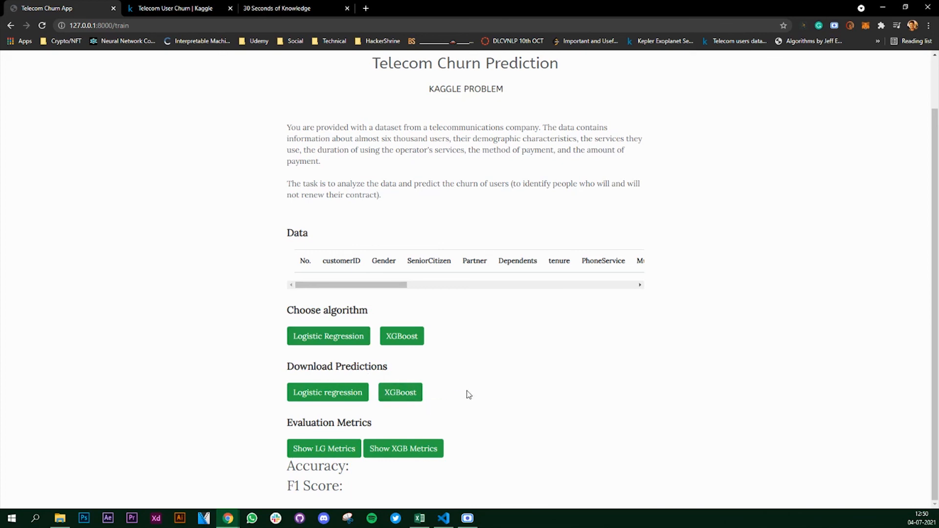